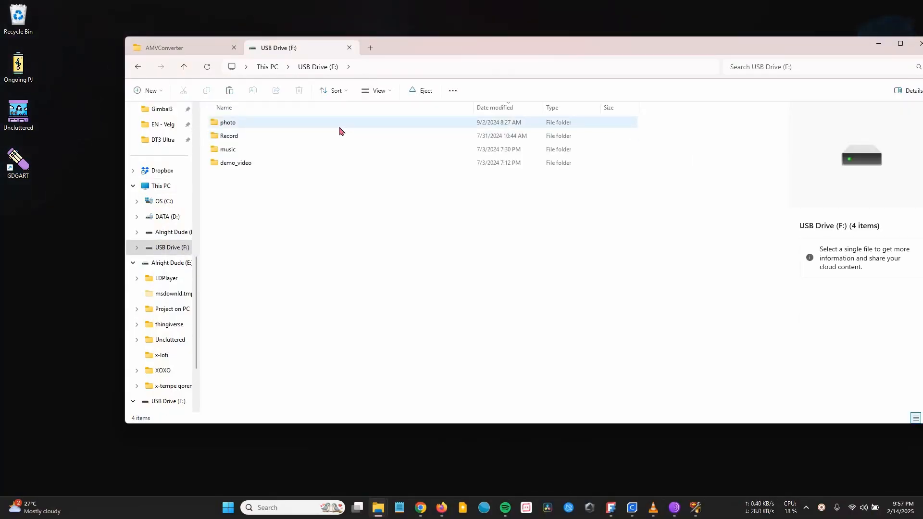
# Open demo_video and view the Properties of demo_video_0.avi
pyautogui.doubleClick(236, 162)
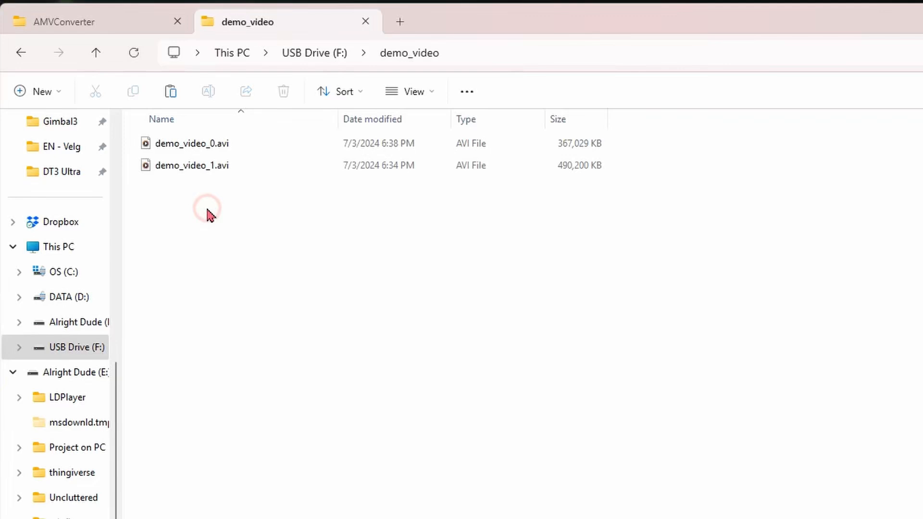
pyautogui.click(190, 144)
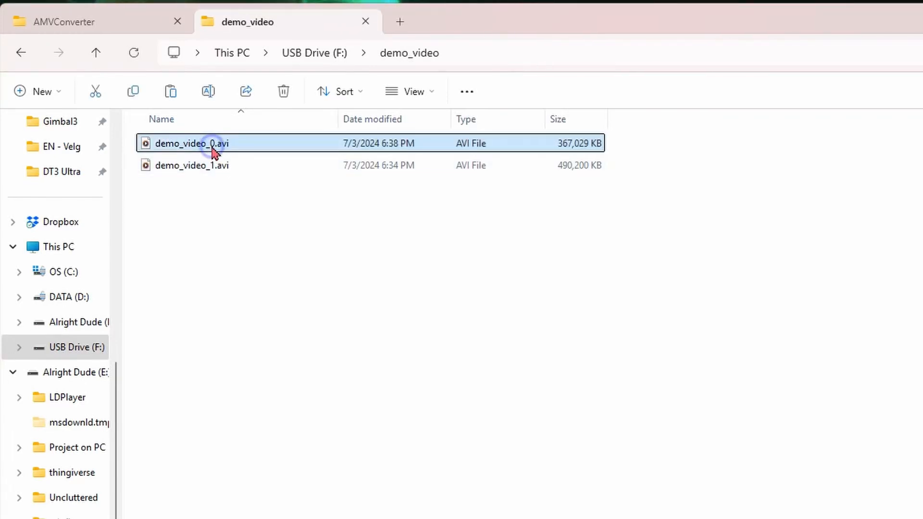
pyautogui.rightClick(191, 143)
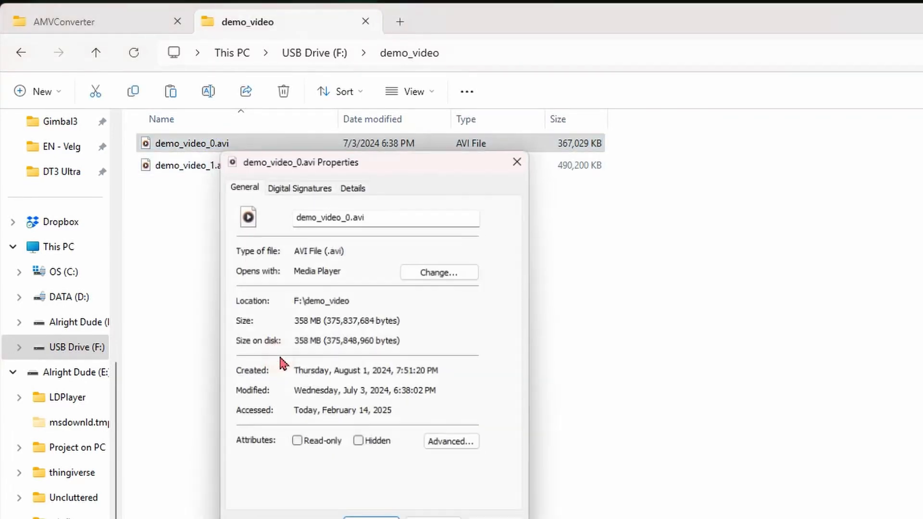
pyautogui.click(352, 184)
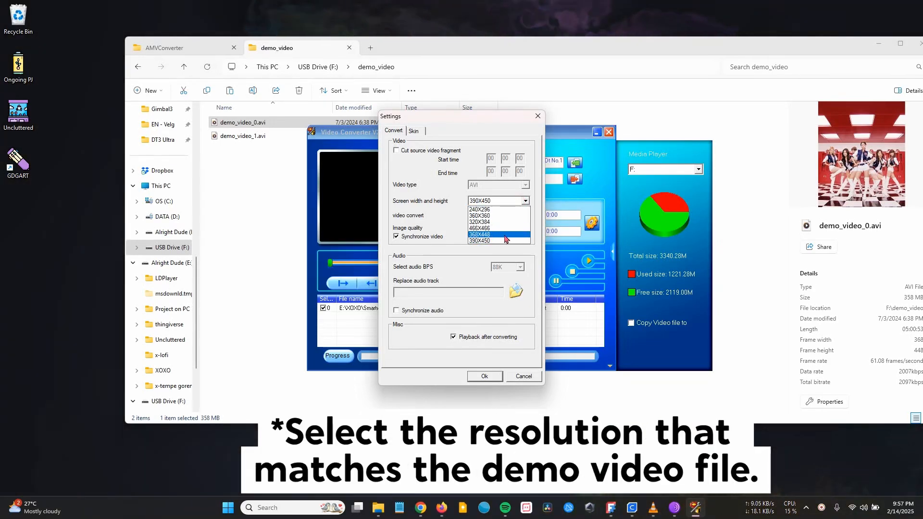
# Choose 368X448 screen size and middle image quality, then confirm with Ok
pyautogui.click(479, 235)
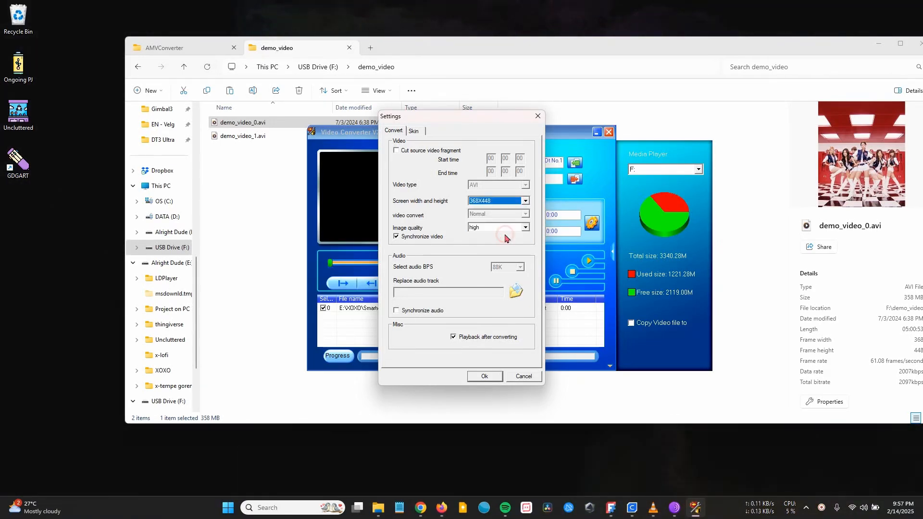
pyautogui.click(524, 227)
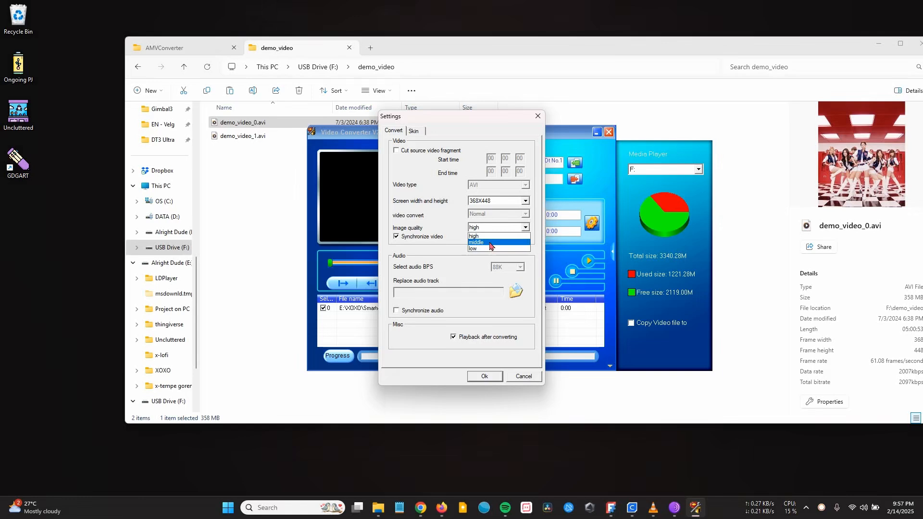
pyautogui.click(477, 242)
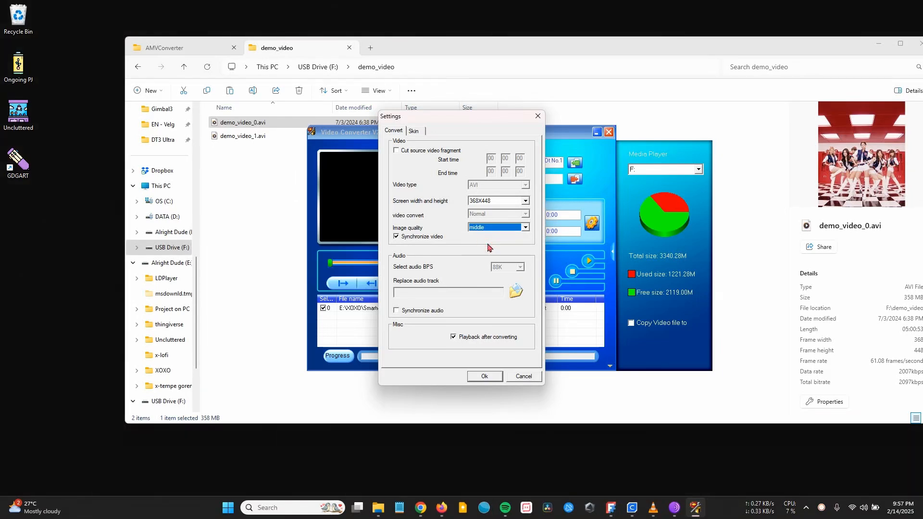
pyautogui.moveTo(474, 319)
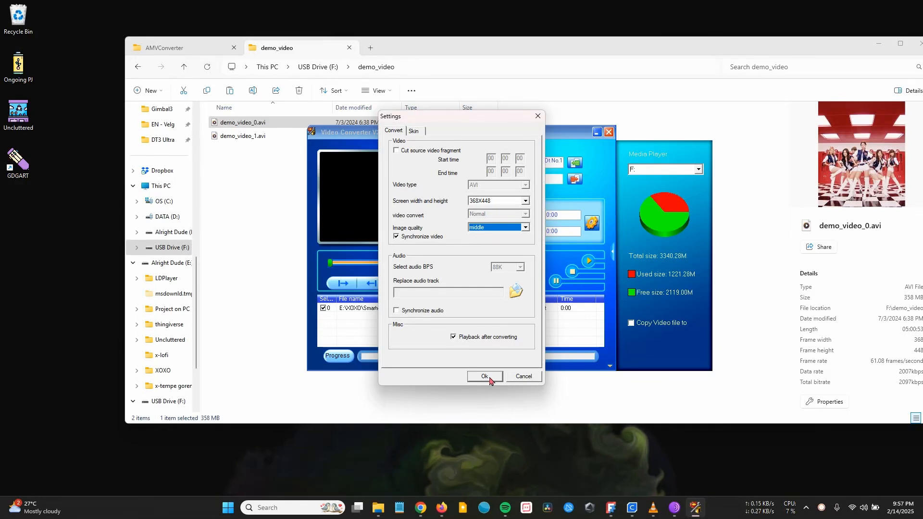
pyautogui.click(484, 376)
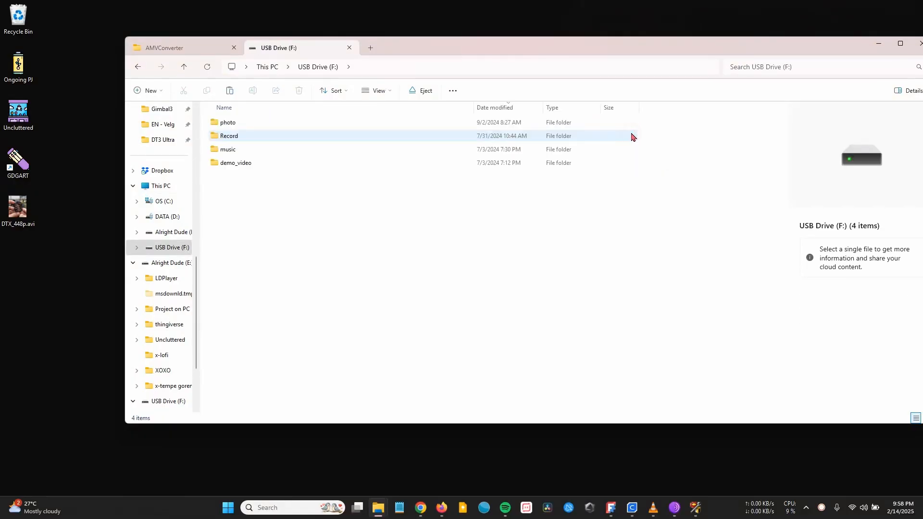
# Open the demo_video folder on USB Drive (F:)
pyautogui.click(236, 163)
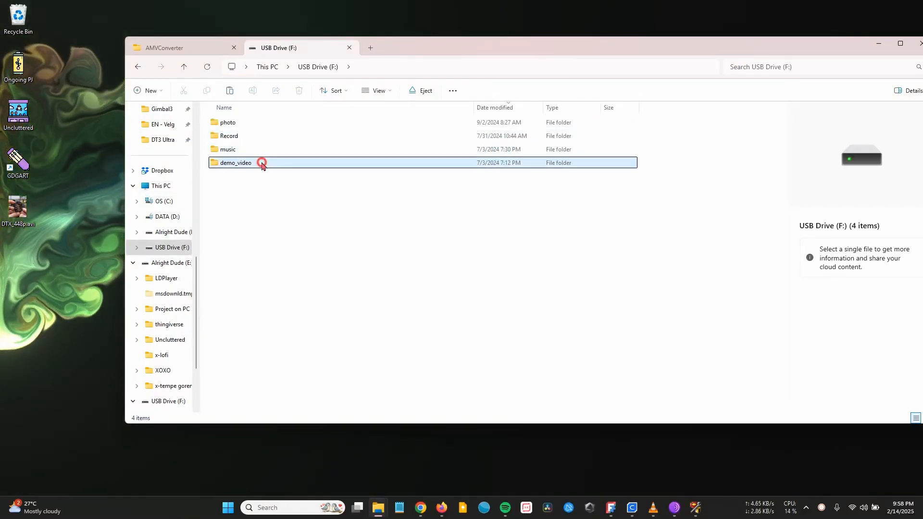
pyautogui.doubleClick(236, 162)
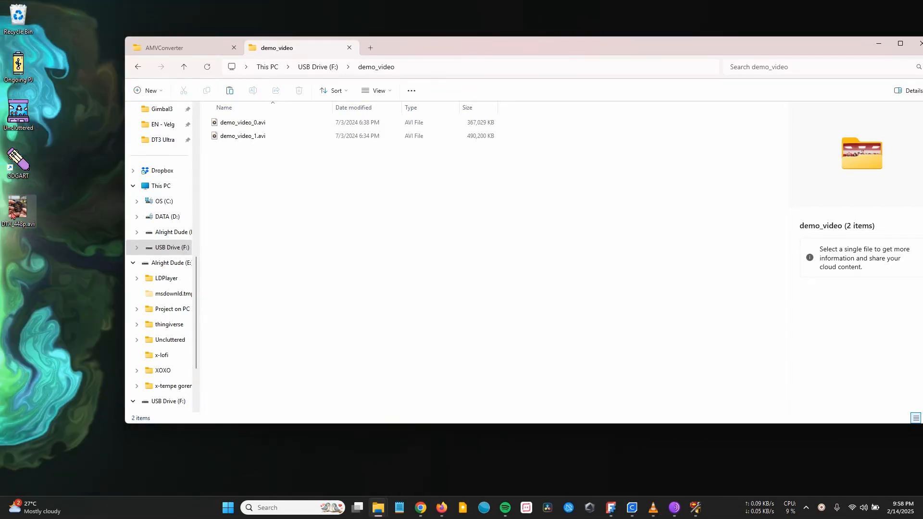